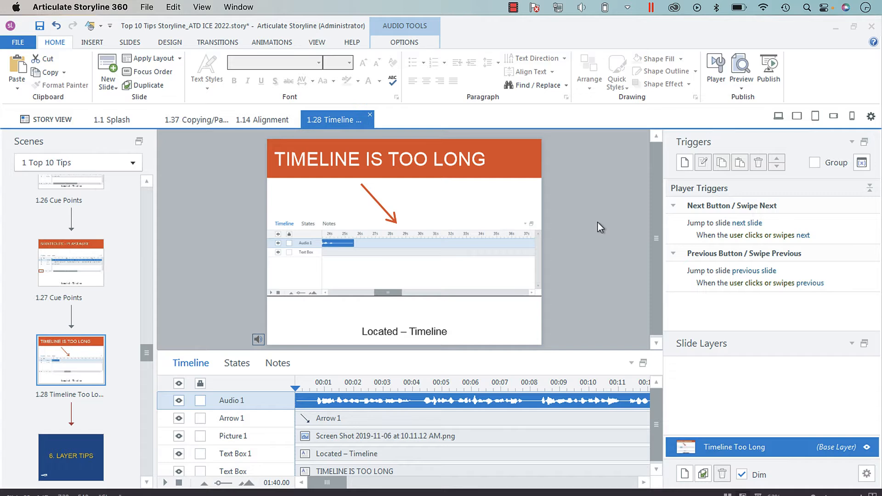
mouse_move(337, 461)
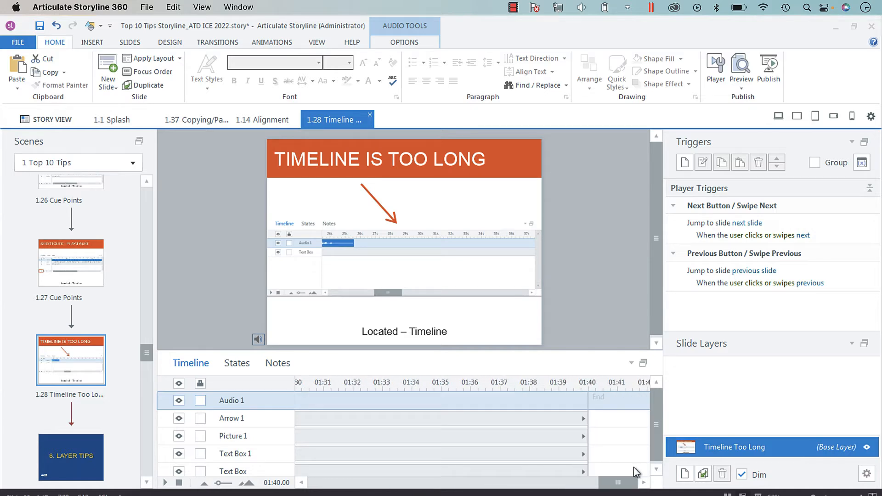
mouse_move(588, 416)
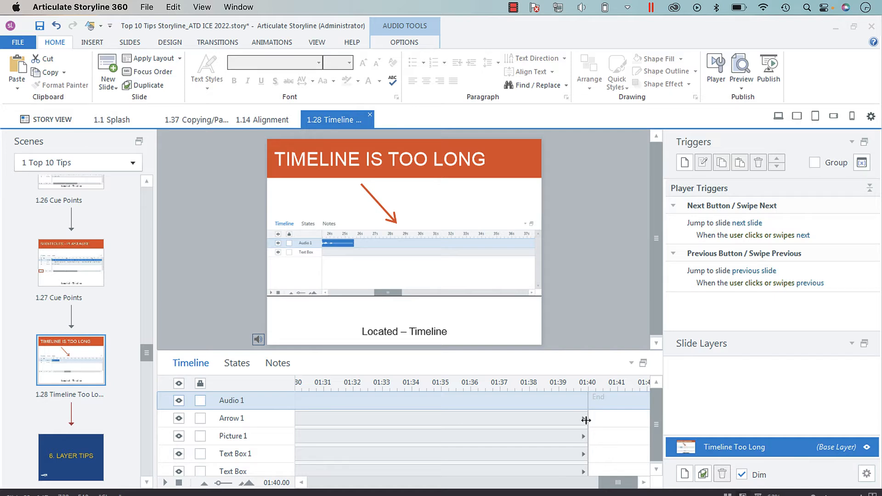
mouse_move(588, 423)
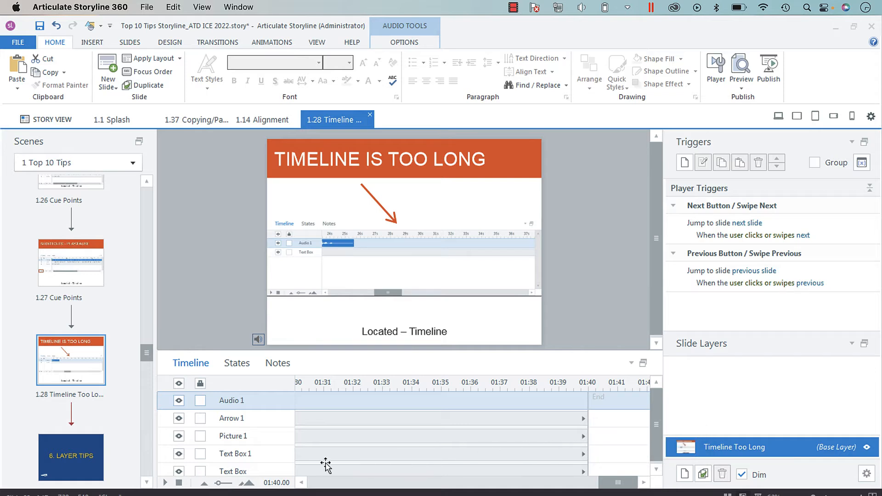
mouse_move(593, 456)
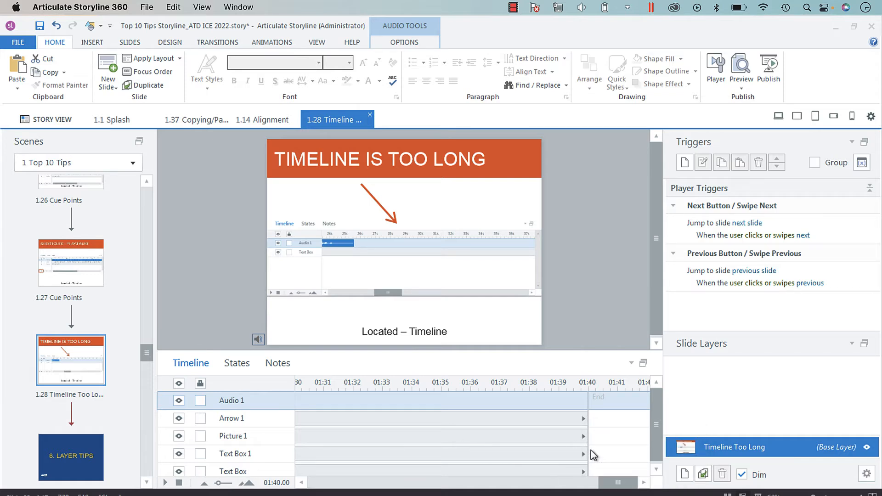
mouse_move(588, 451)
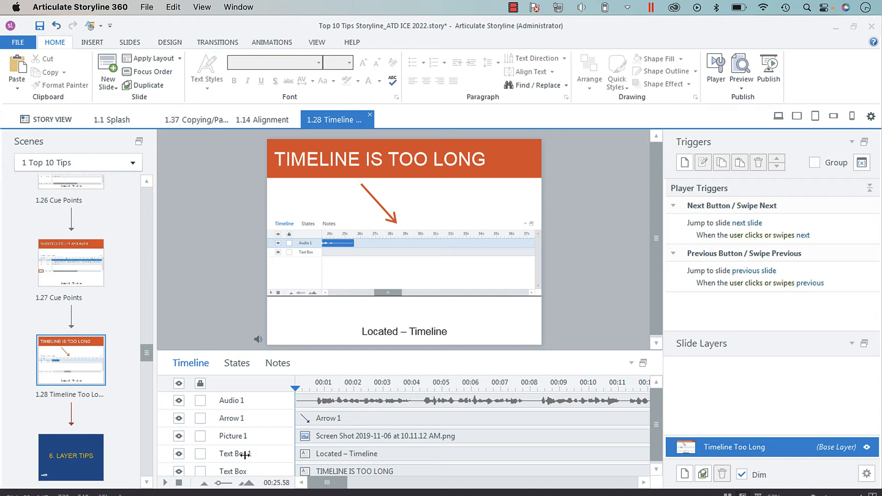
Drag the timeline End marker to 00:25.58, aligning it with Audio 1's end.
click(404, 331)
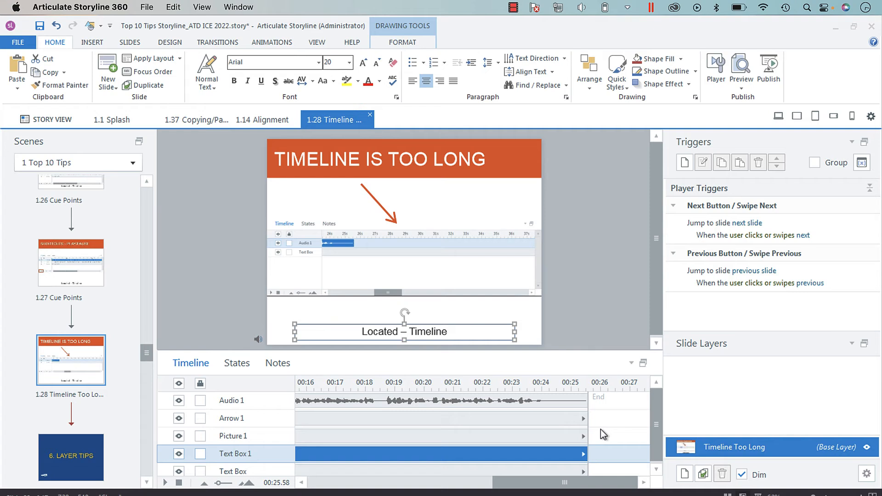
mouse_move(584, 418)
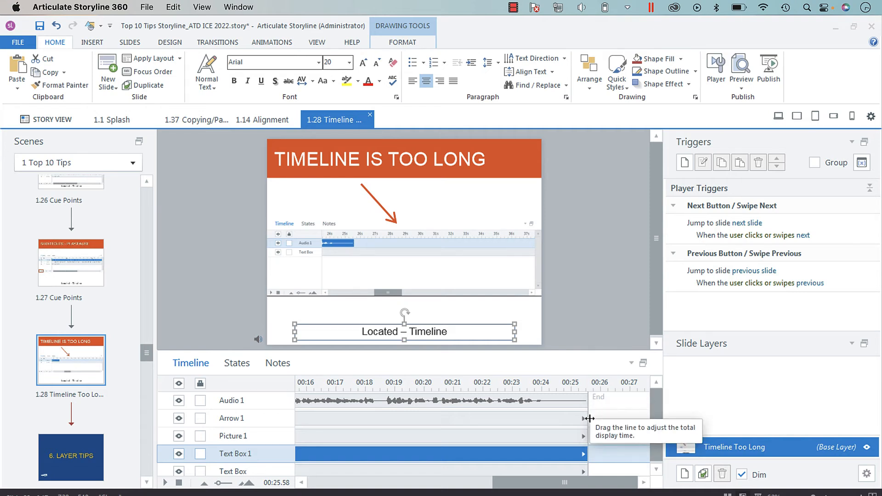
mouse_move(554, 403)
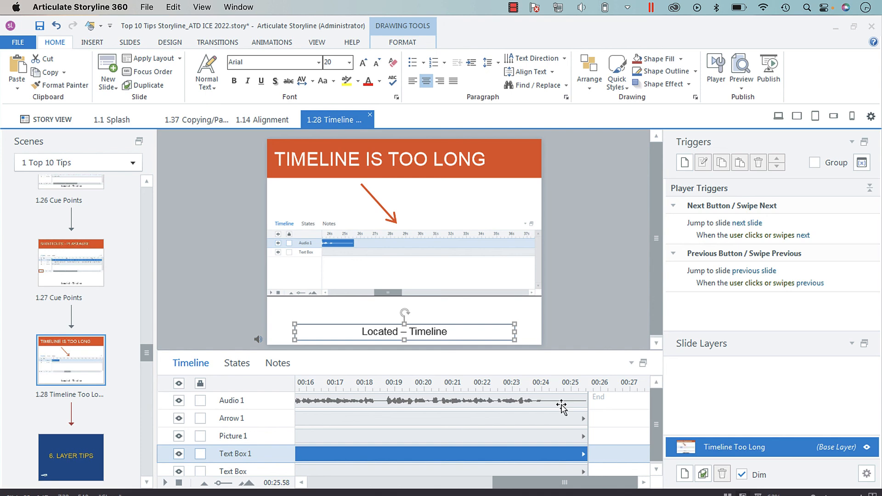
mouse_move(584, 409)
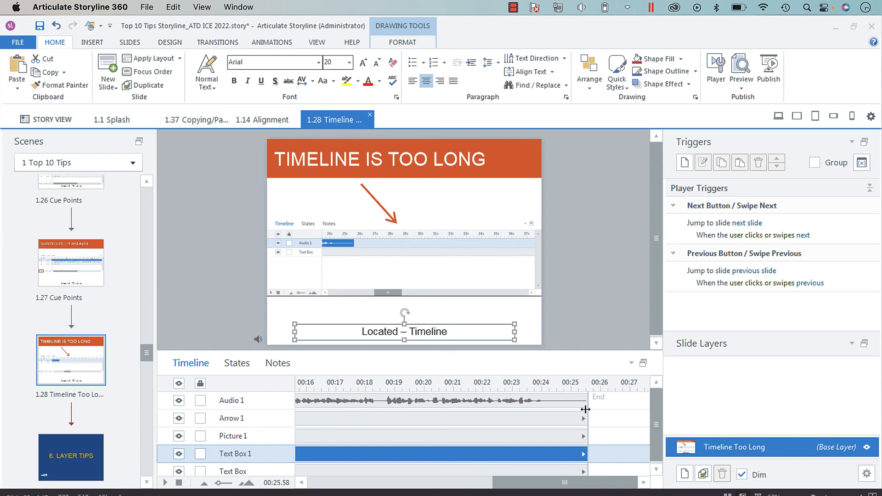